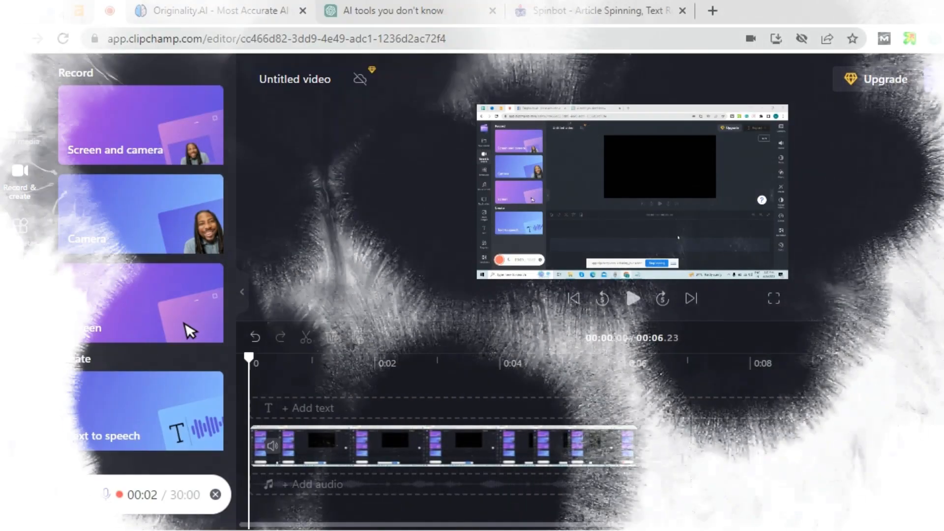
- Switch between the ChatGPT article conversation and the Originality.AI homepage tabs
{"action": "left_click", "coordinate": [397, 11]}
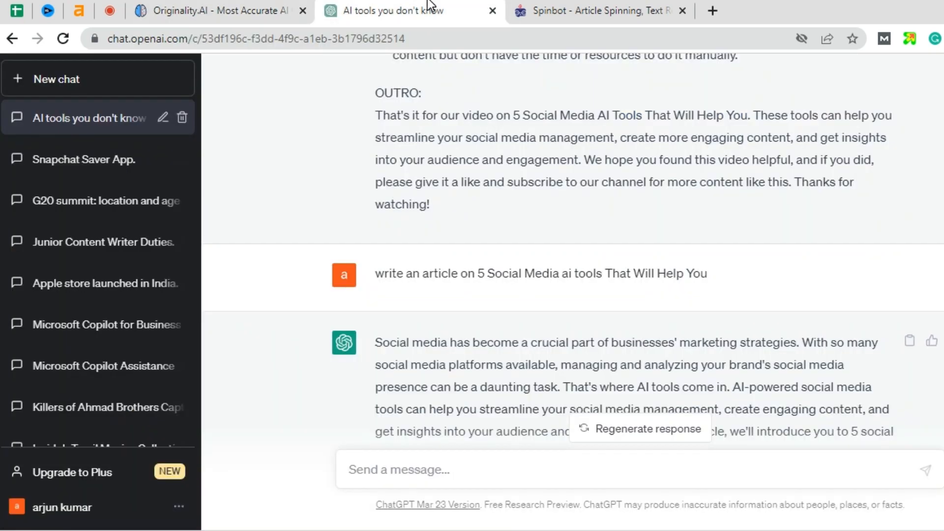
{"action": "left_click", "coordinate": [596, 11]}
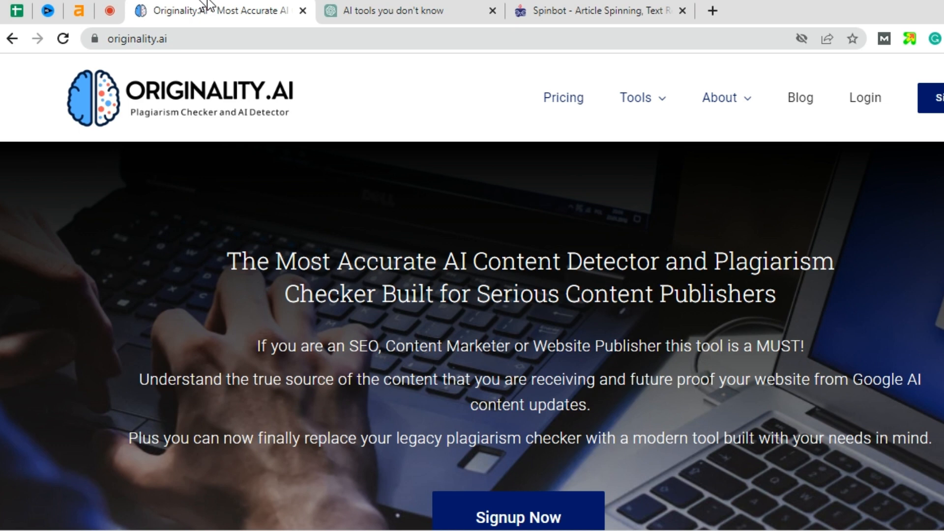
{"action": "mouse_move", "coordinate": [475, 67]}
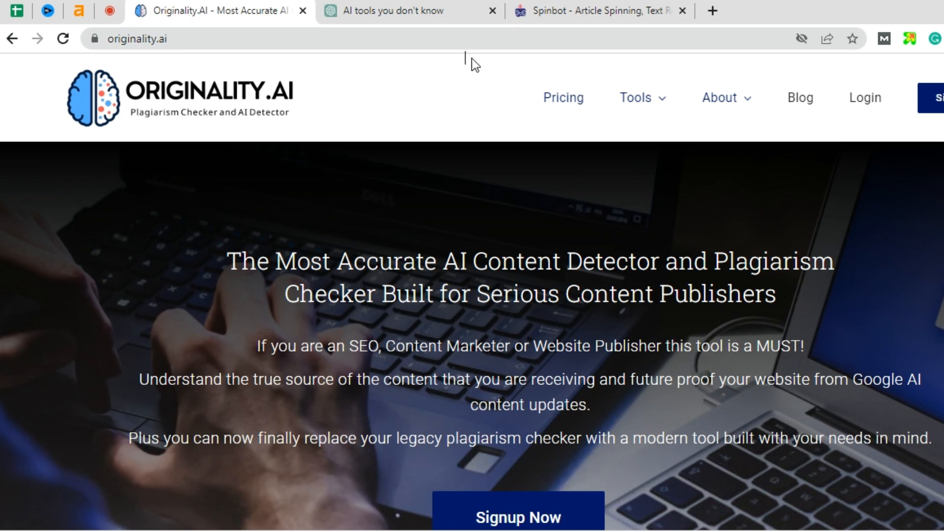
{"action": "mouse_move", "coordinate": [601, 161]}
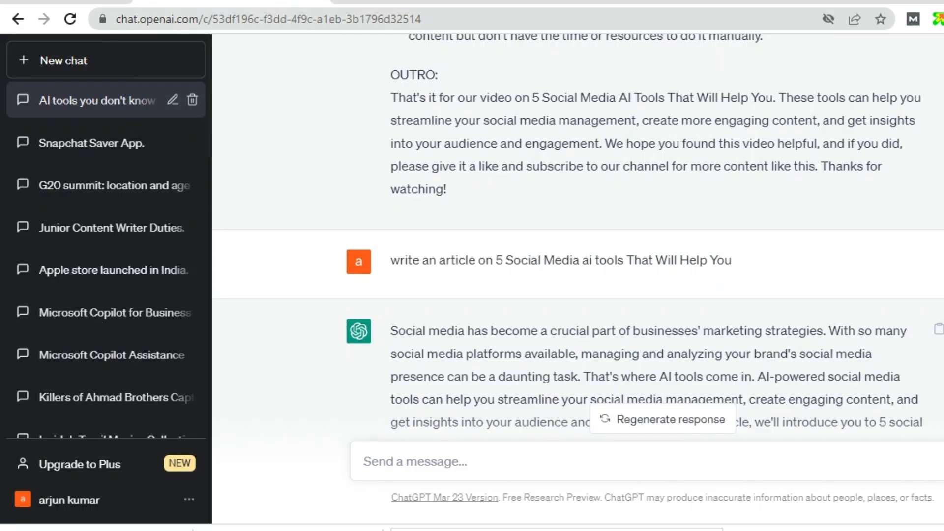
{"action": "mouse_move", "coordinate": [866, 299]}
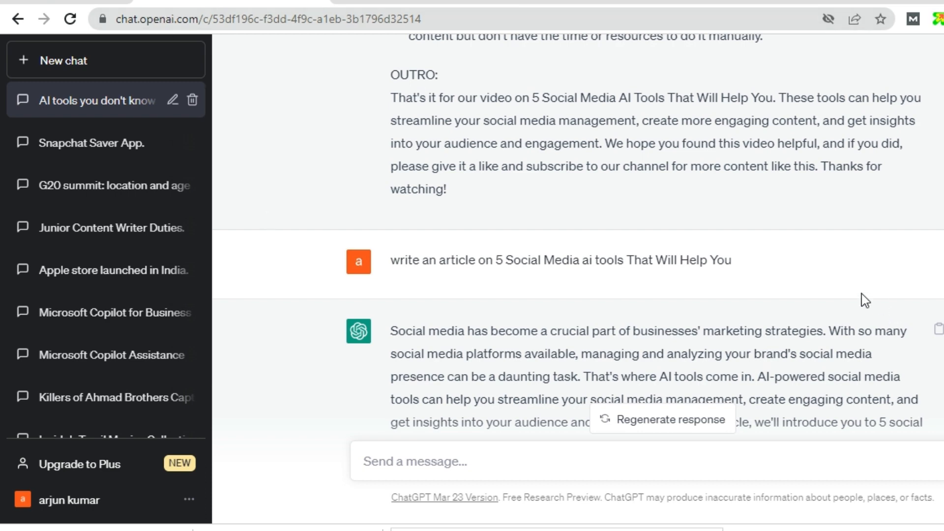
- Select the generated article text from the first paragraph through the conclusion
{"action": "scroll", "scroll_direction": "down", "scroll_amount": 3}
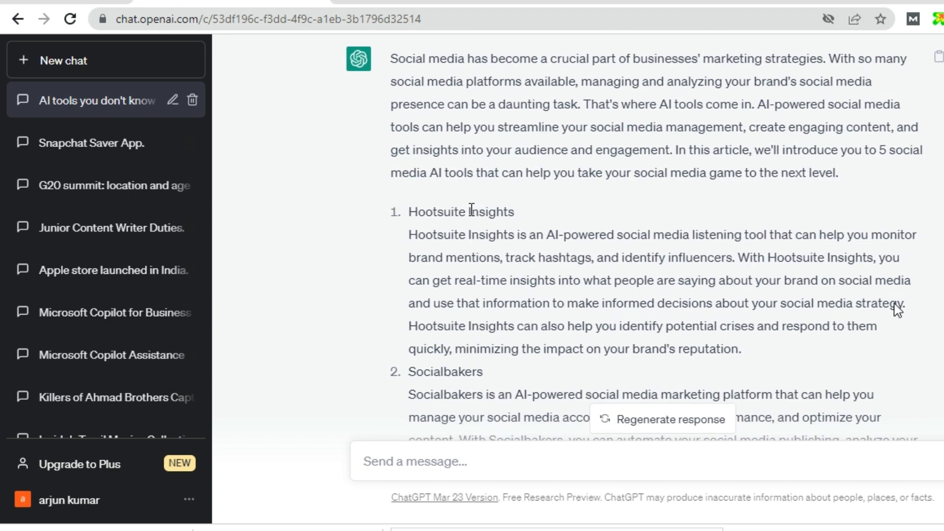
{"action": "left_click_drag", "start_coordinate": [391, 58], "coordinate": [548, 281]}
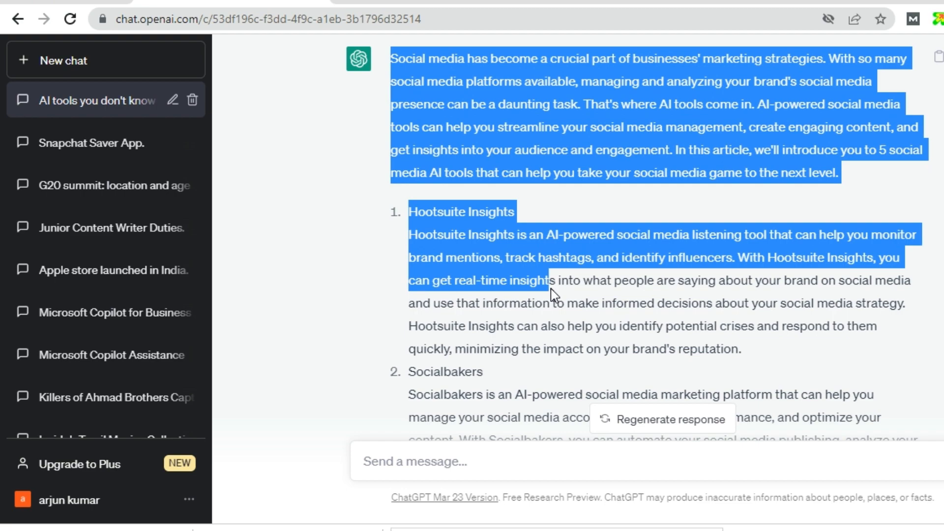
{"action": "scroll", "scroll_direction": "down", "scroll_amount": 3}
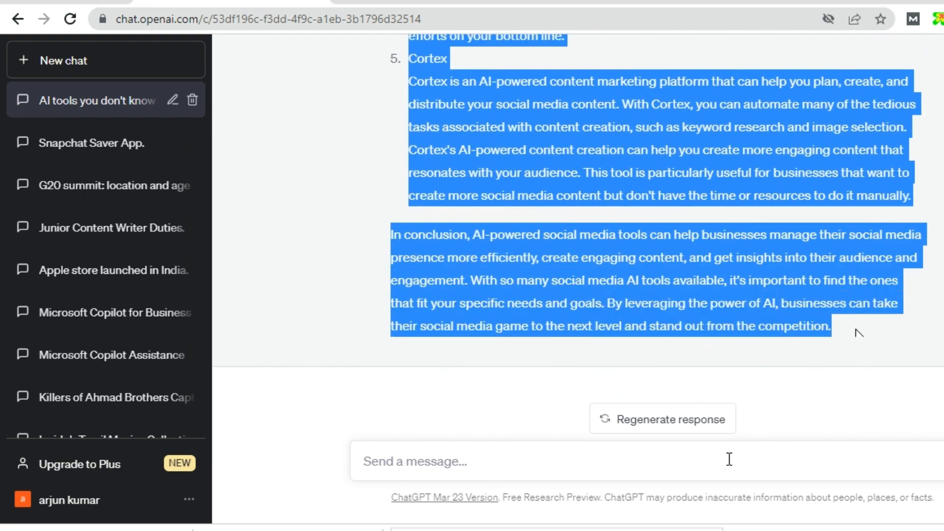
{"action": "mouse_move", "coordinate": [653, 498]}
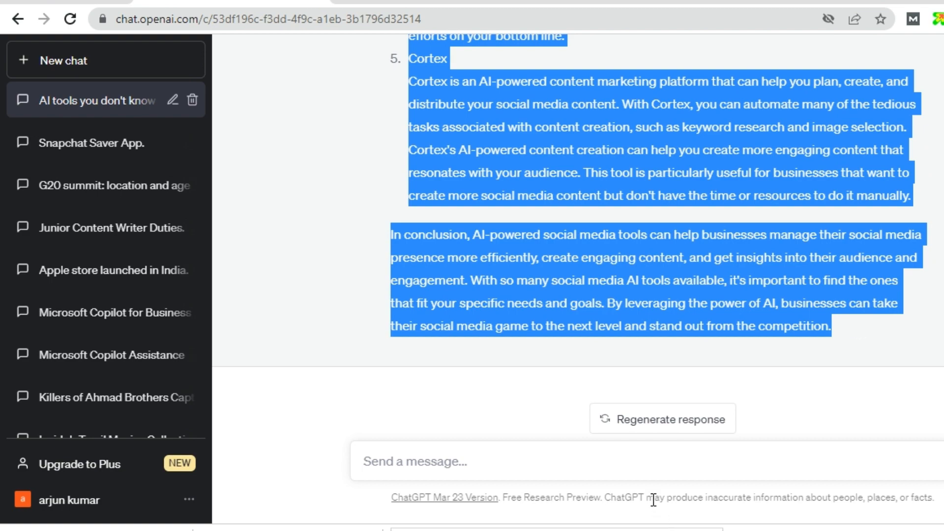
{"action": "mouse_move", "coordinate": [860, 332]}
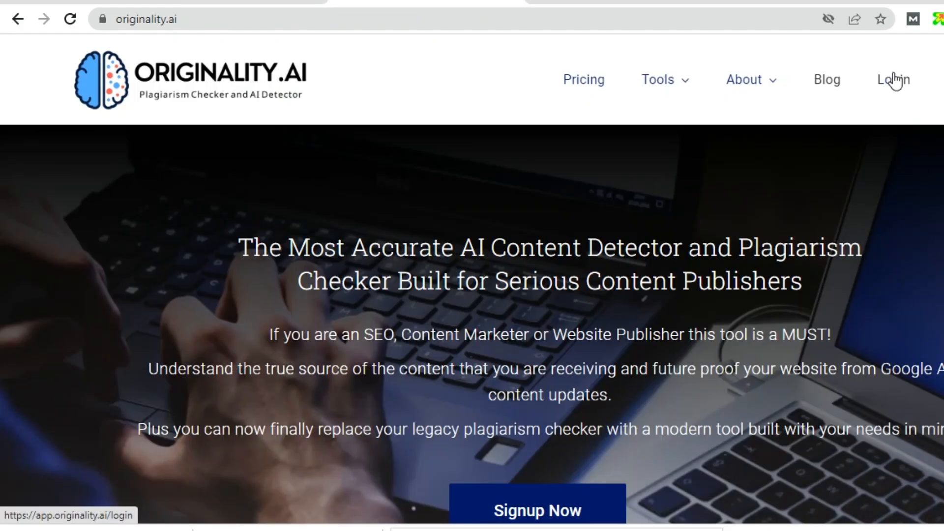
- Sign in to Originality.AI with saved credentials and land on the empty dashboard
{"action": "left_click", "coordinate": [893, 80]}
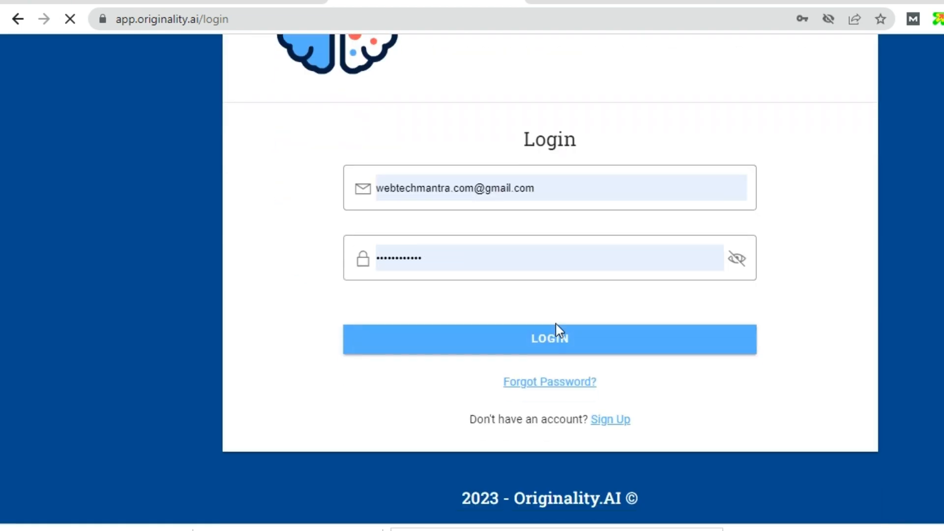
{"action": "left_click", "coordinate": [550, 339]}
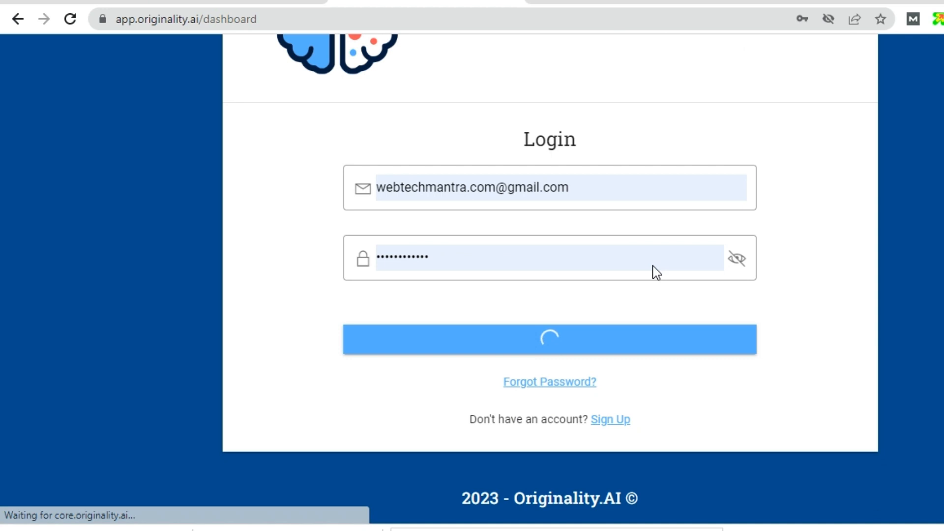
{"action": "left_click", "coordinate": [550, 337]}
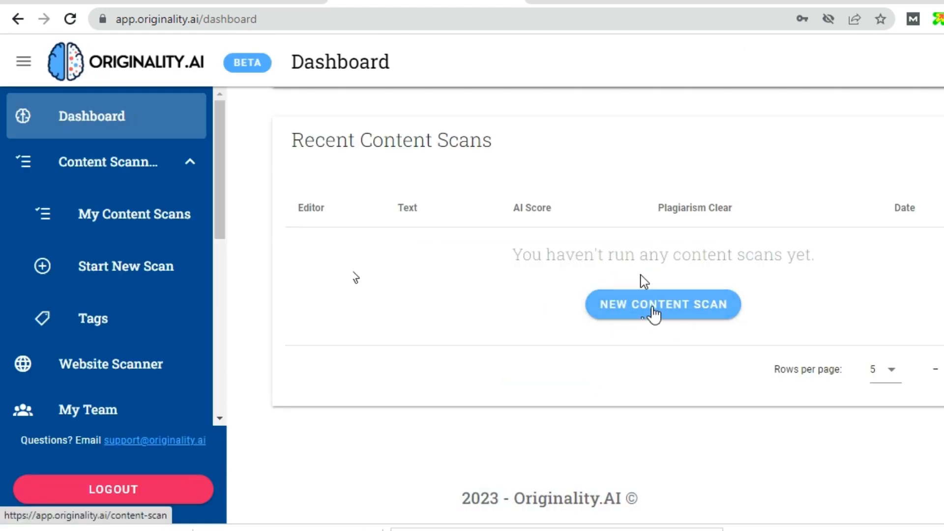
- Scan the pasted ChatGPT article with Detect AI, scoring 0% original and 100% AI
{"action": "left_click", "coordinate": [663, 304]}
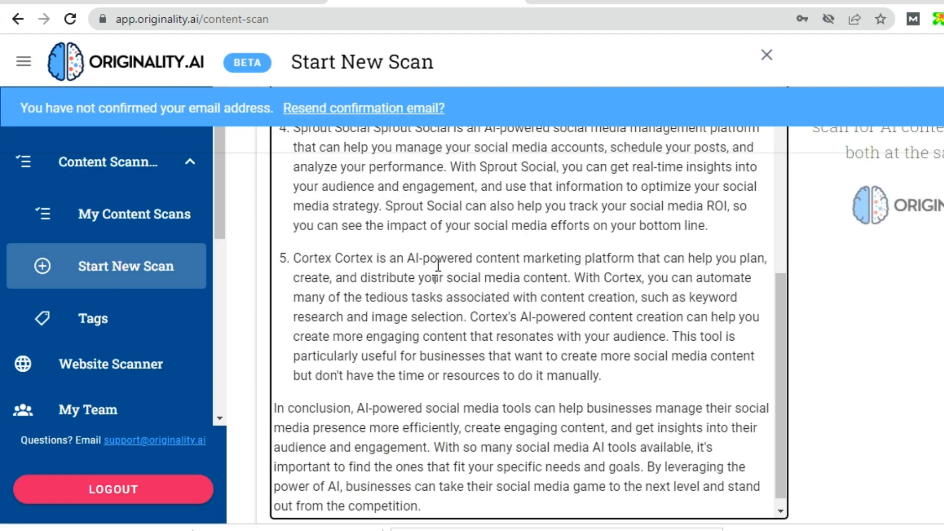
{"action": "scroll", "scroll_direction": "down", "scroll_amount": 3}
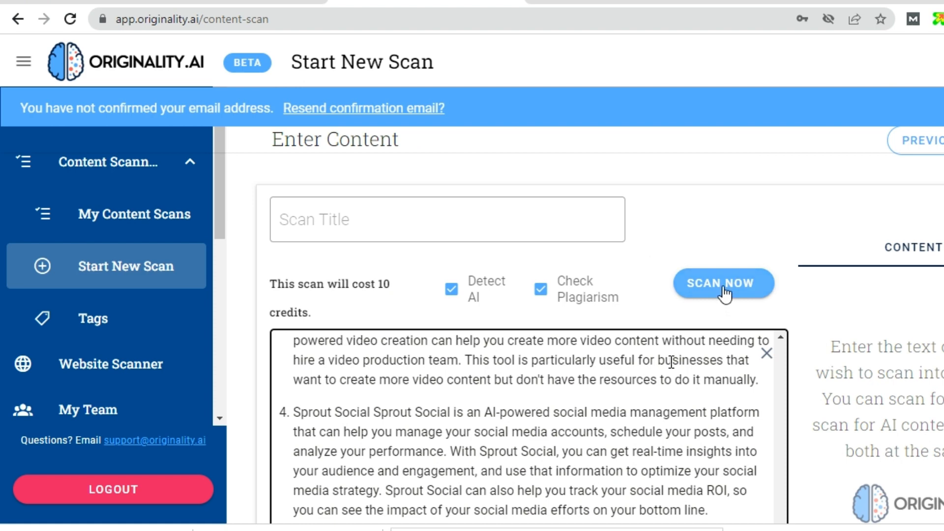
{"action": "left_click", "coordinate": [723, 283]}
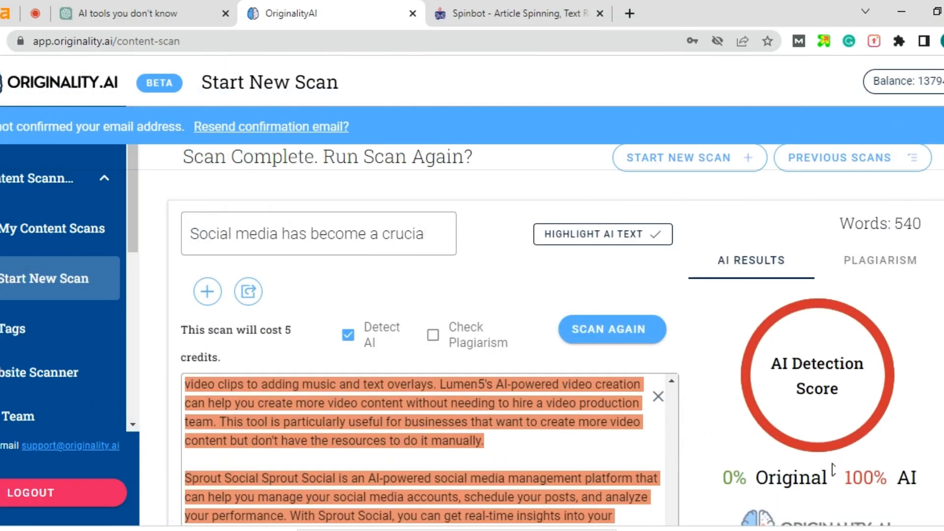
{"action": "scroll", "scroll_direction": "down", "scroll_amount": 3}
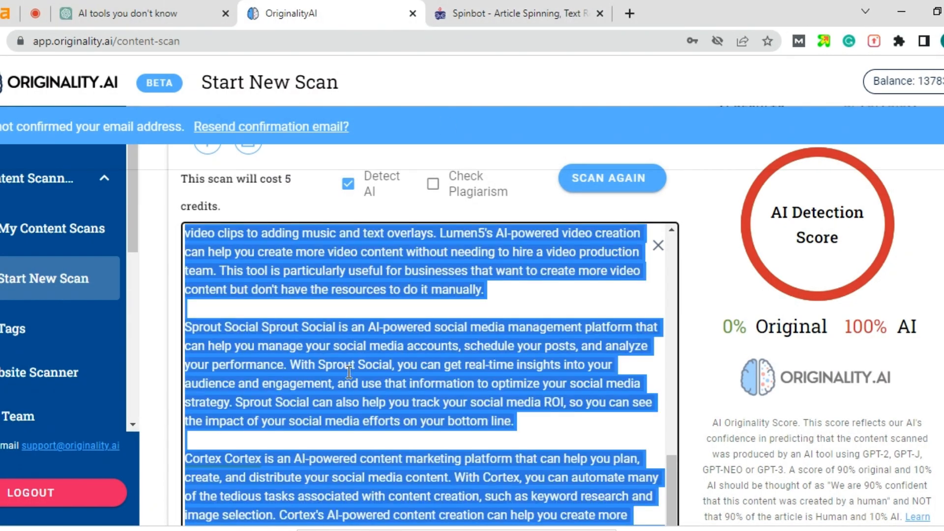
{"action": "mouse_move", "coordinate": [479, 8]}
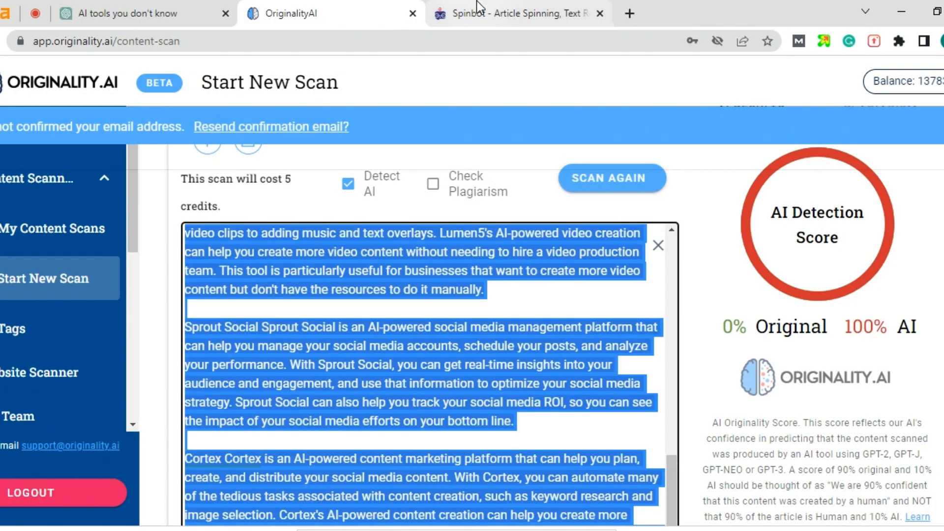
- Paste the ChatGPT article into SpinBot, run Basic Spin and focus the rewritten text
{"action": "left_click", "coordinate": [514, 14]}
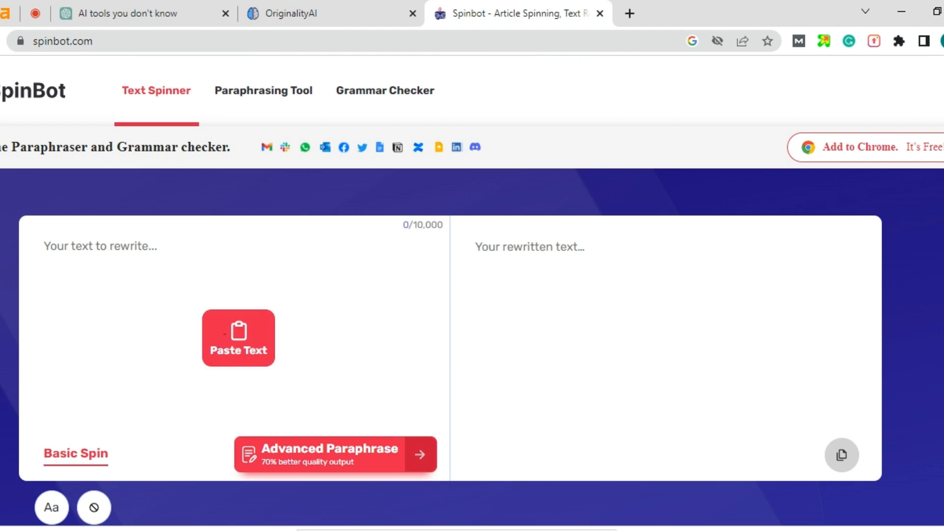
{"action": "left_click", "coordinate": [238, 338]}
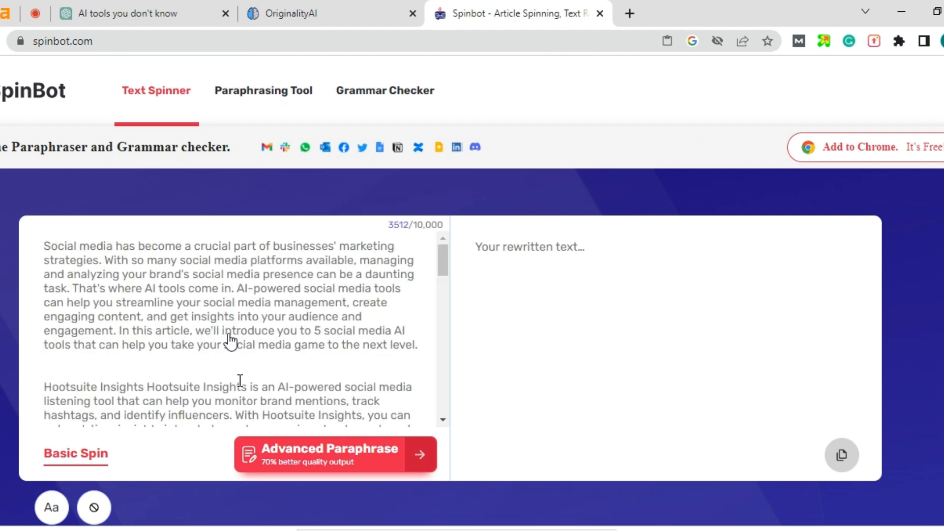
{"action": "left_click", "coordinate": [75, 454]}
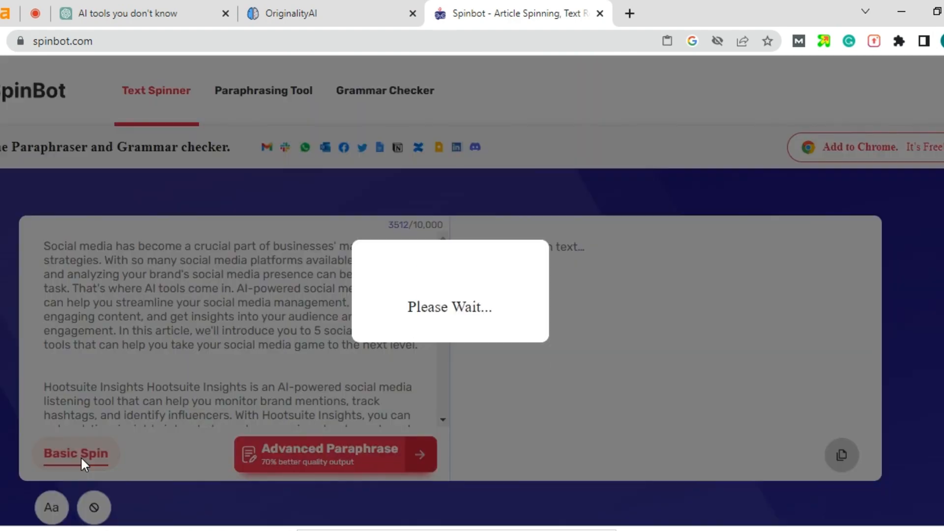
{"action": "left_click", "coordinate": [75, 453]}
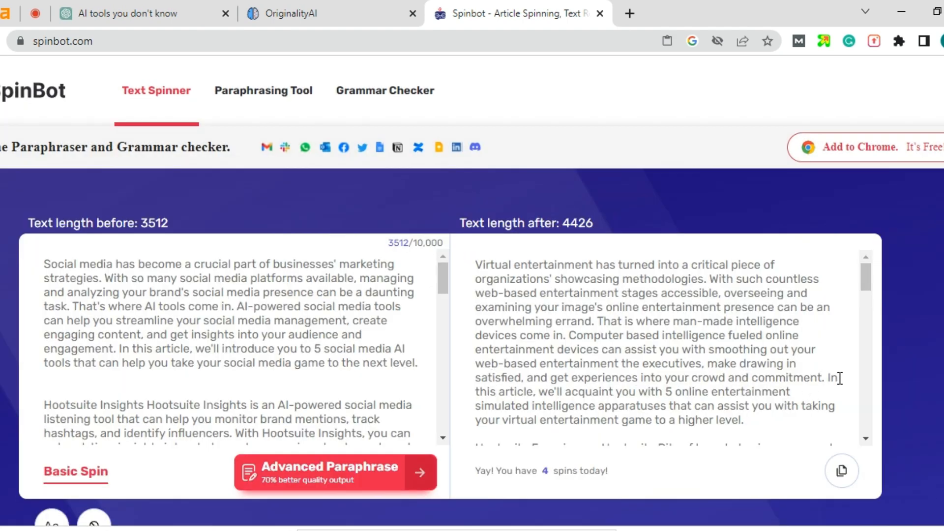
{"action": "scroll", "scroll_direction": "down", "scroll_amount": 3}
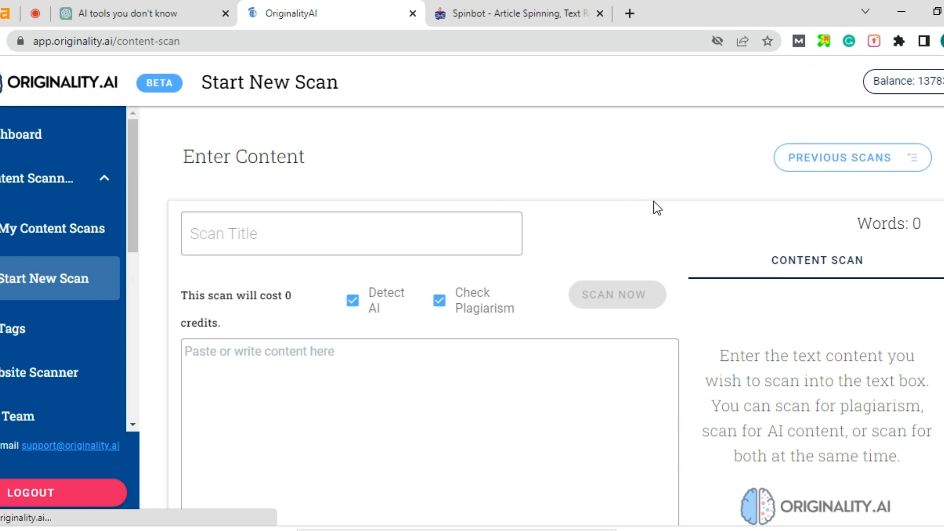
- Paste the spun article, correct the spelling of Computer-based, and run the scan
{"action": "left_click", "coordinate": [274, 386]}
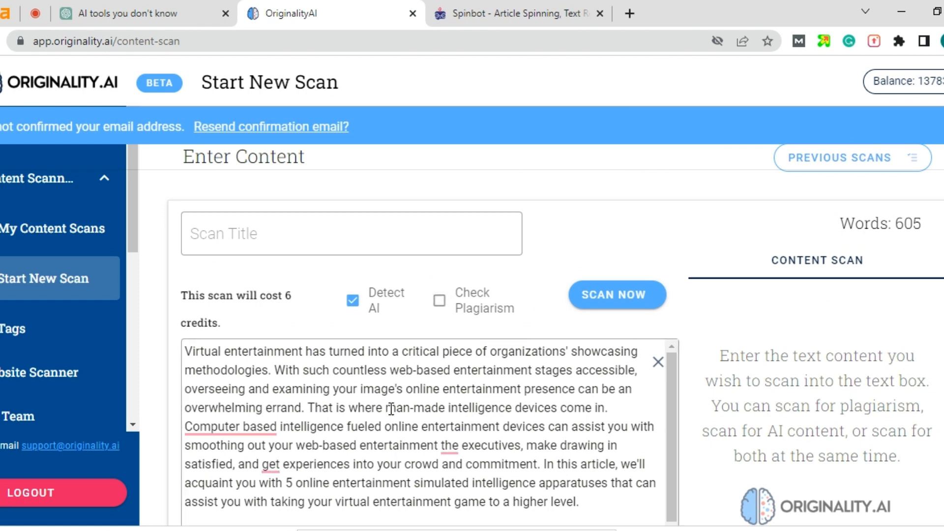
{"action": "left_click", "coordinate": [230, 427]}
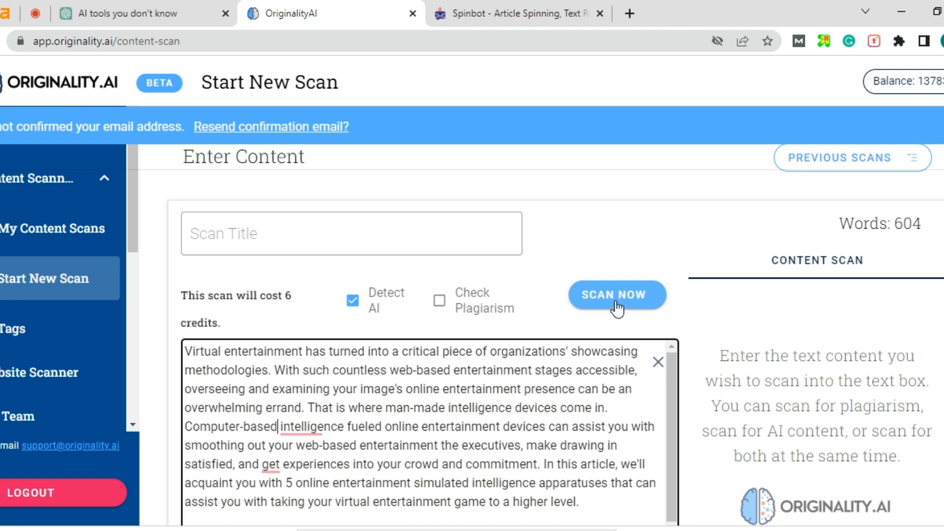
{"action": "left_click", "coordinate": [617, 295]}
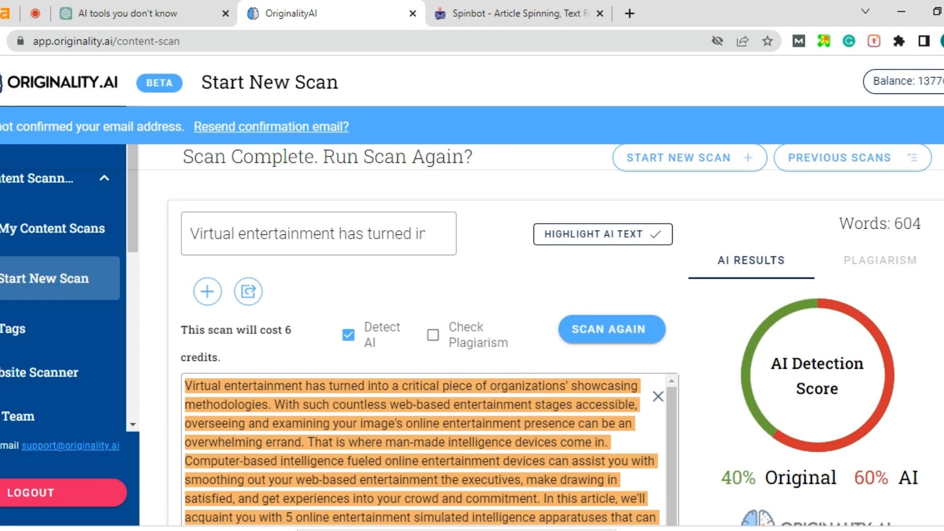
- Scroll through the 40% original / 60% AI result and its highlighted passages
{"action": "scroll", "scroll_direction": "down", "scroll_amount": 3}
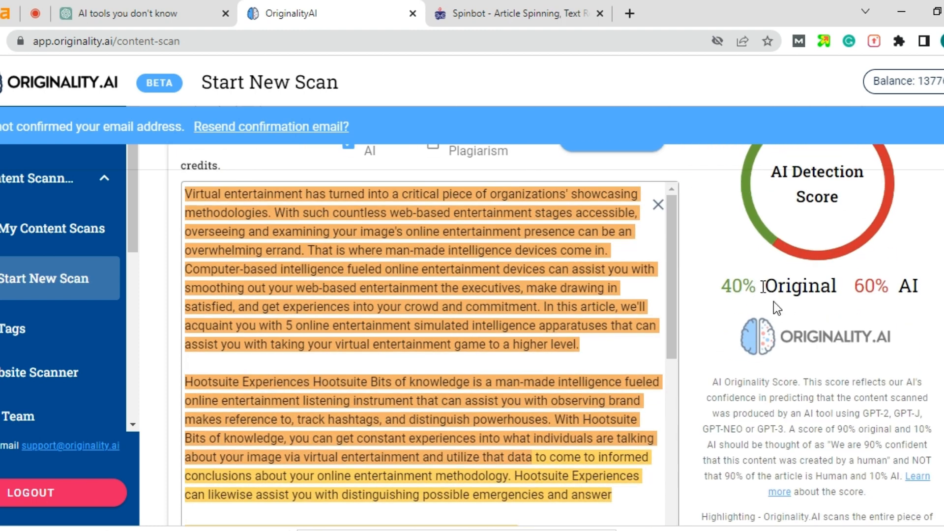
{"action": "mouse_move", "coordinate": [889, 295]}
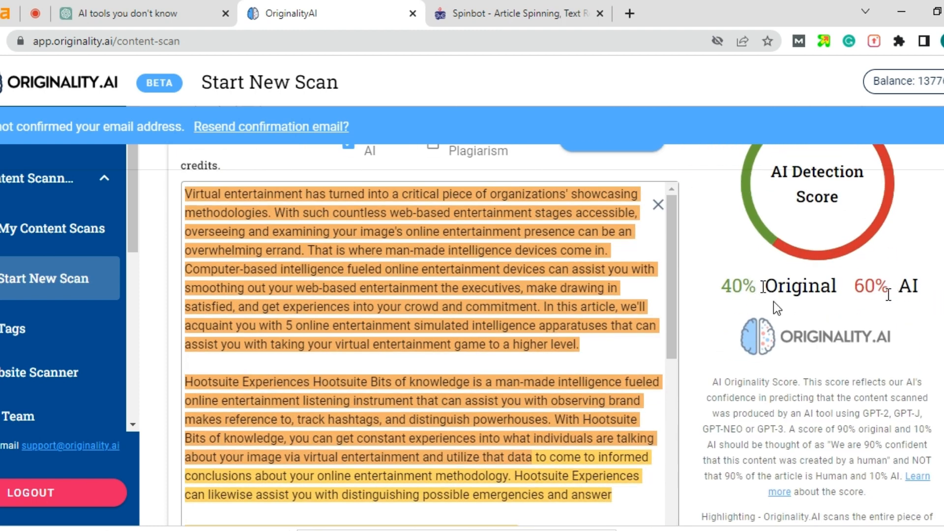
{"action": "scroll", "scroll_direction": "down", "scroll_amount": 3}
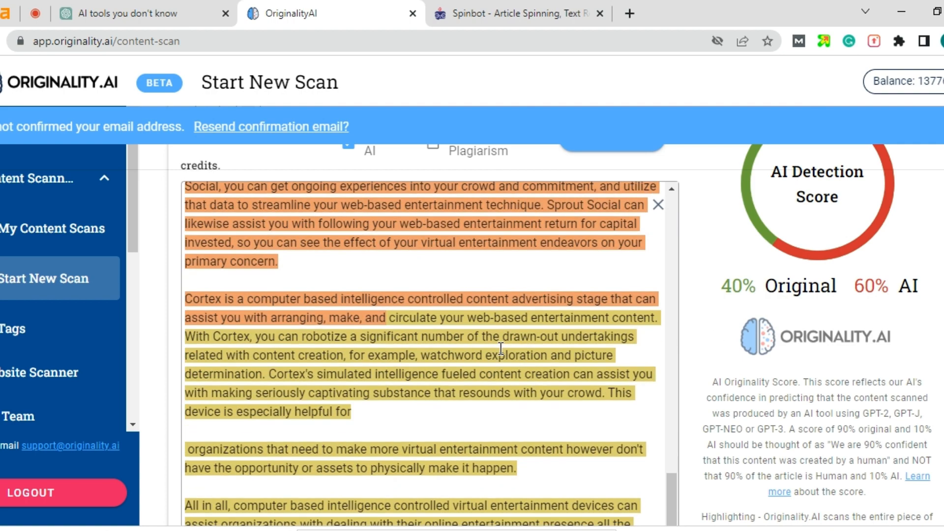
{"action": "scroll", "scroll_direction": "down", "scroll_amount": 3}
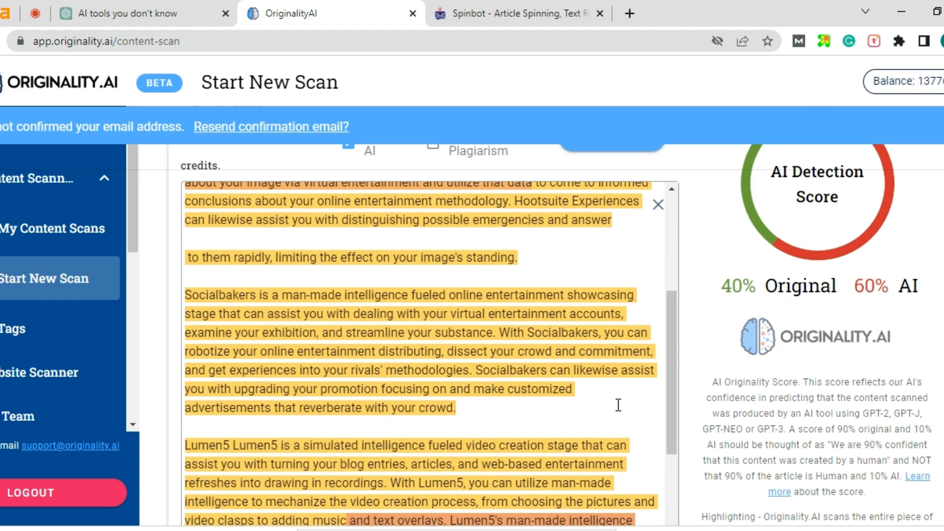
{"action": "mouse_move", "coordinate": [676, 383]}
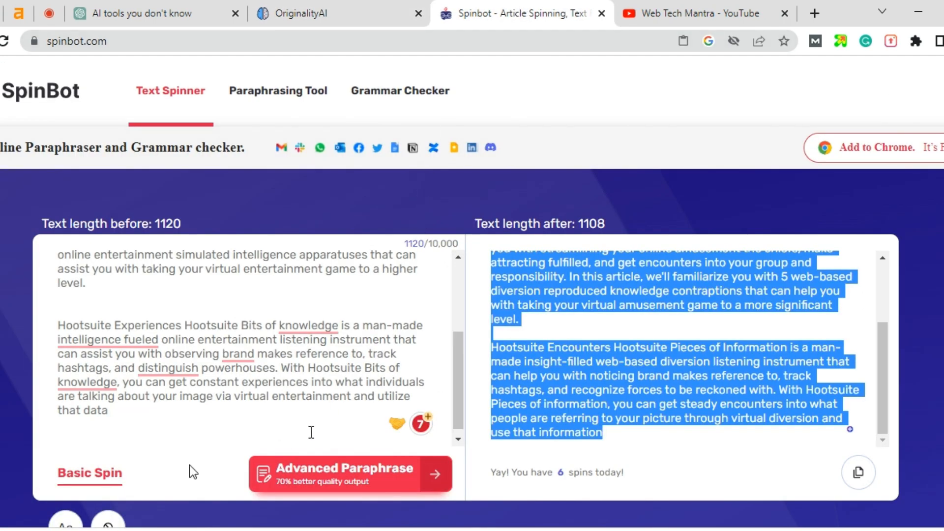
{"action": "mouse_move", "coordinate": [334, 413]}
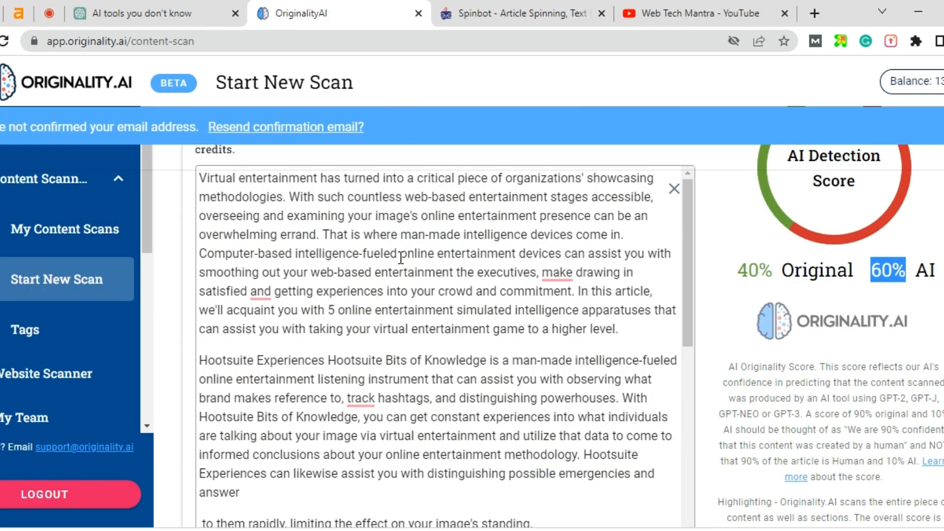
{"action": "mouse_move", "coordinate": [754, 303]}
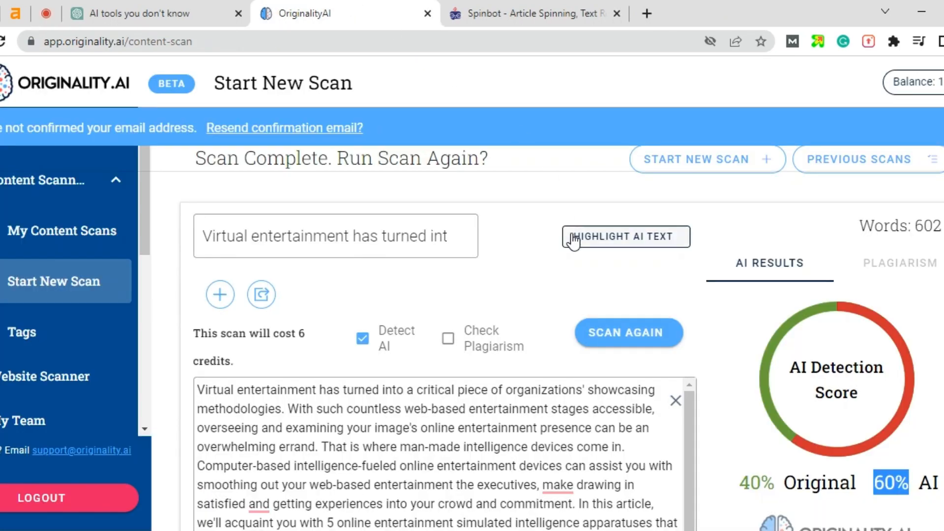
{"action": "mouse_move", "coordinate": [477, 335]}
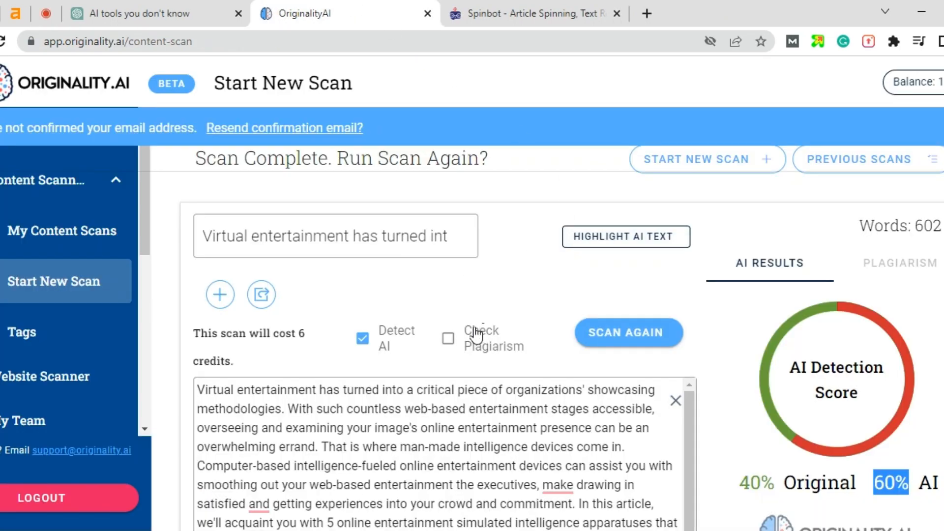